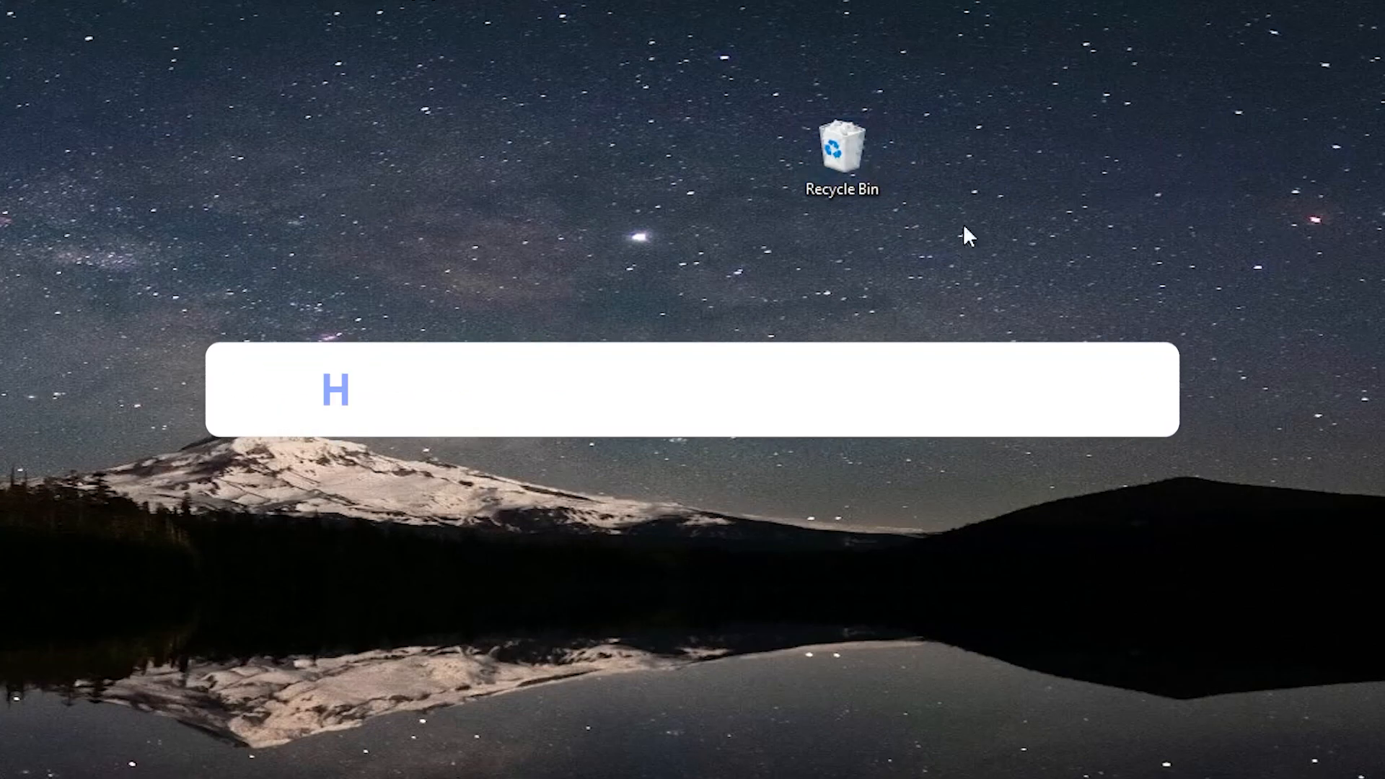
# Download the 4DDiG installer from 4ddig.tenorshare.com and run the downloaded file
pyautogui.write('ow To Use 4DDiG To Recover Data')
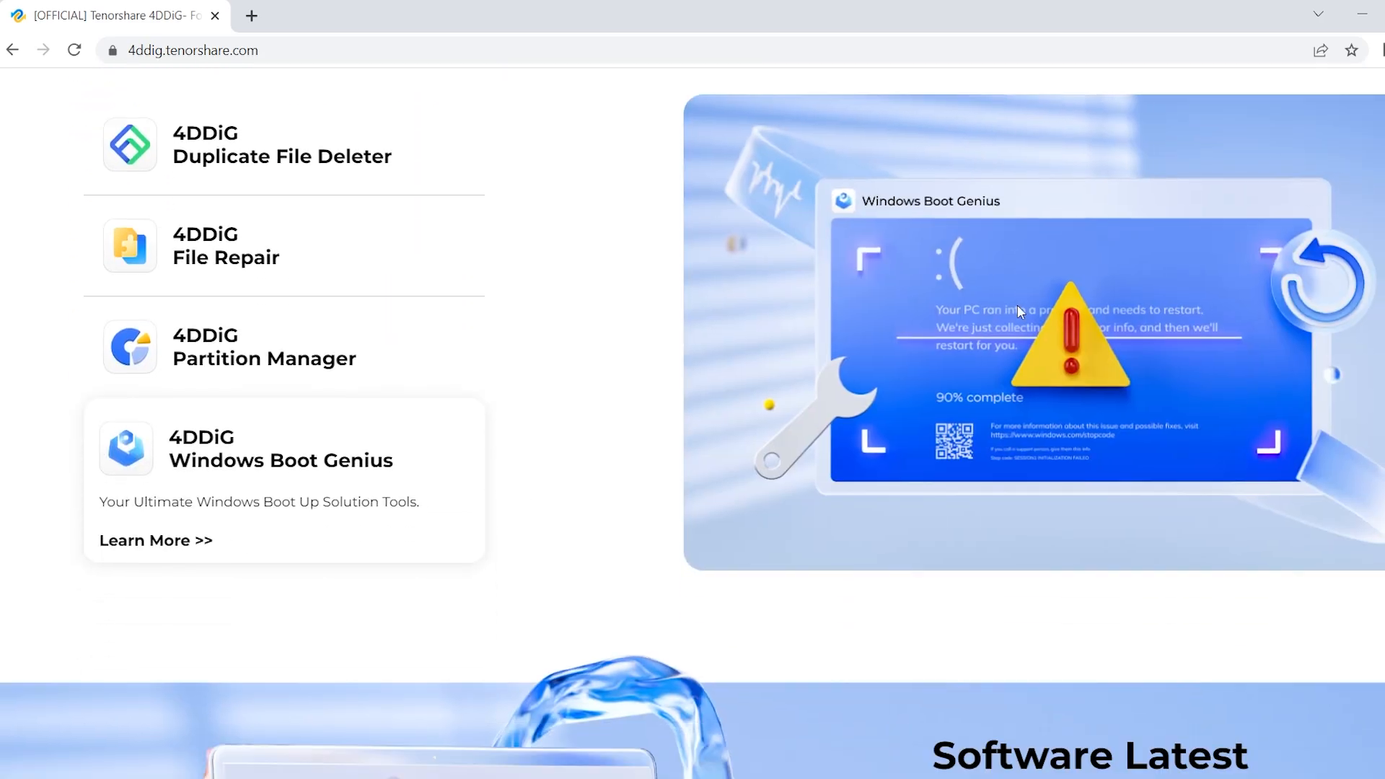
pyautogui.scroll(3)
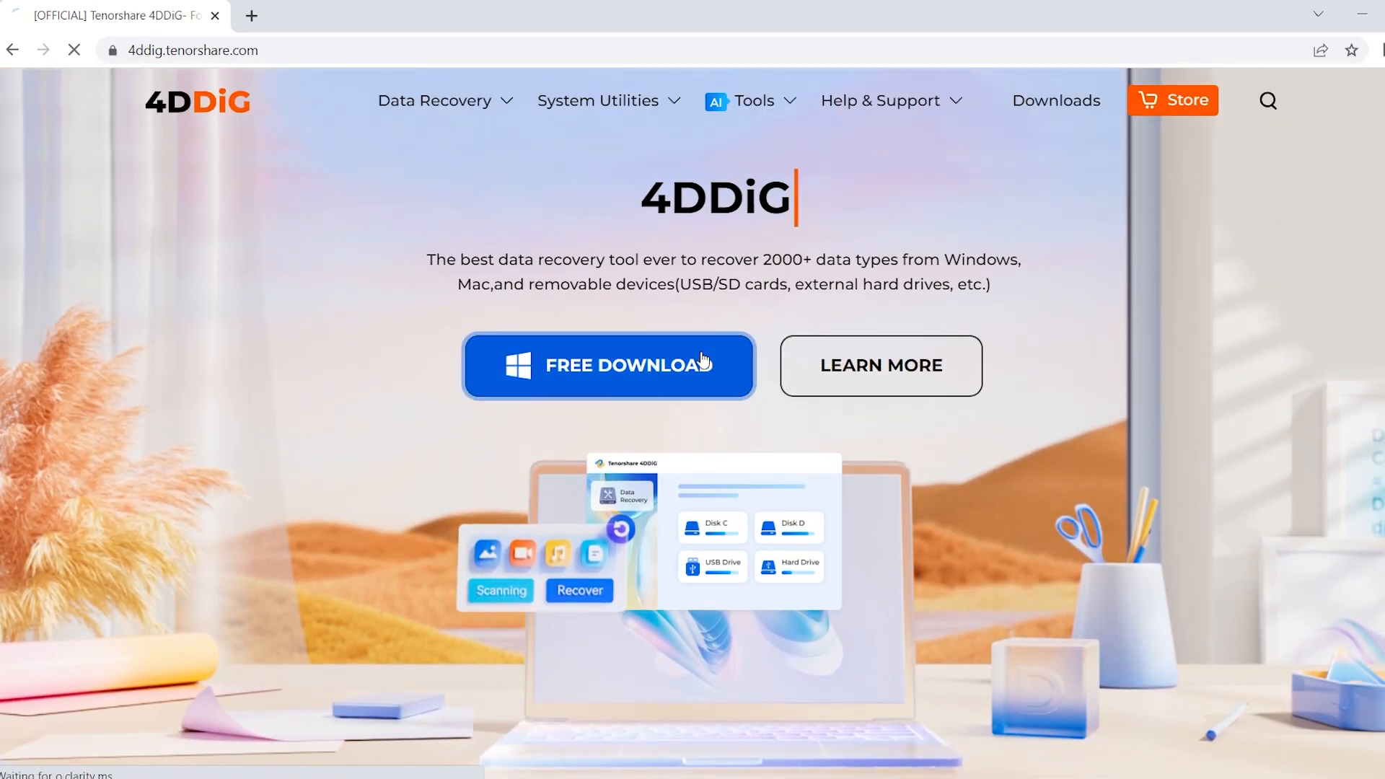
pyautogui.click(608, 366)
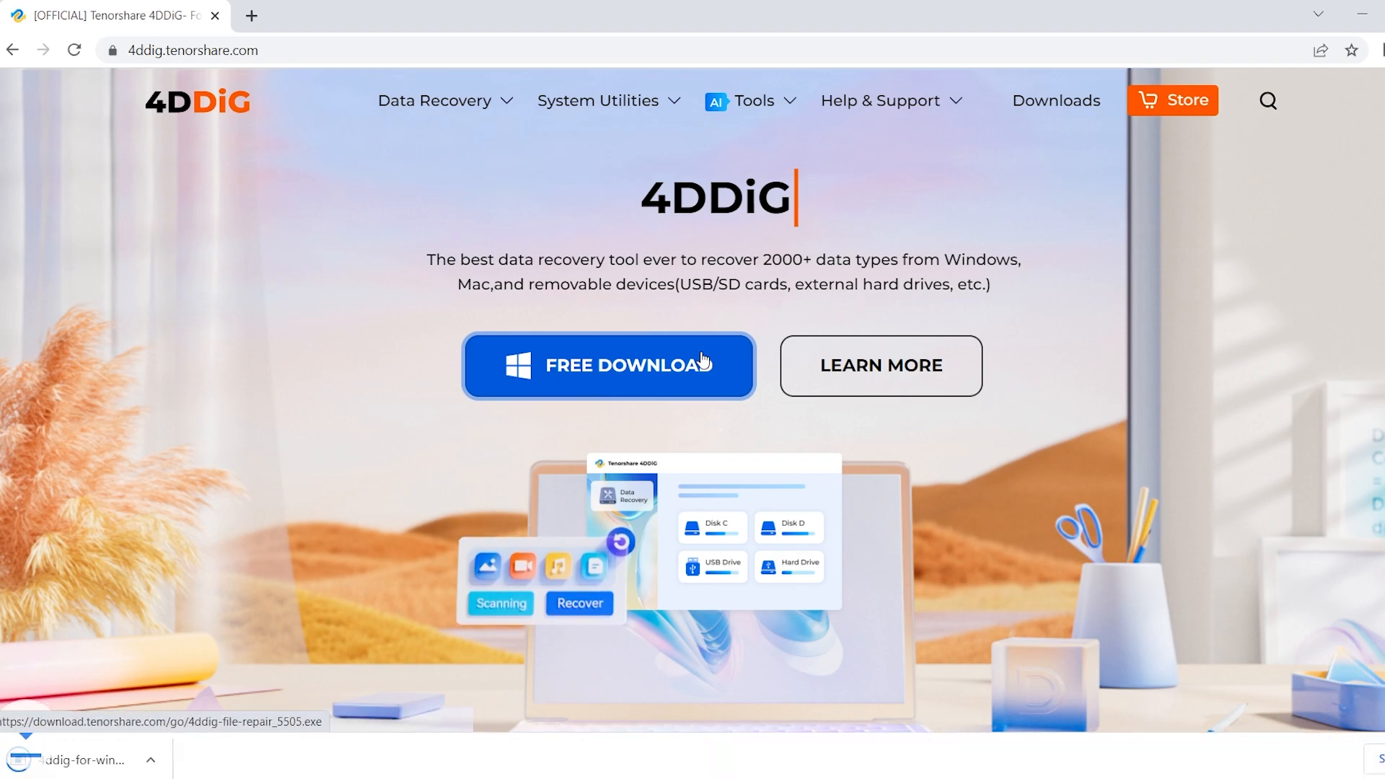
pyautogui.click(608, 366)
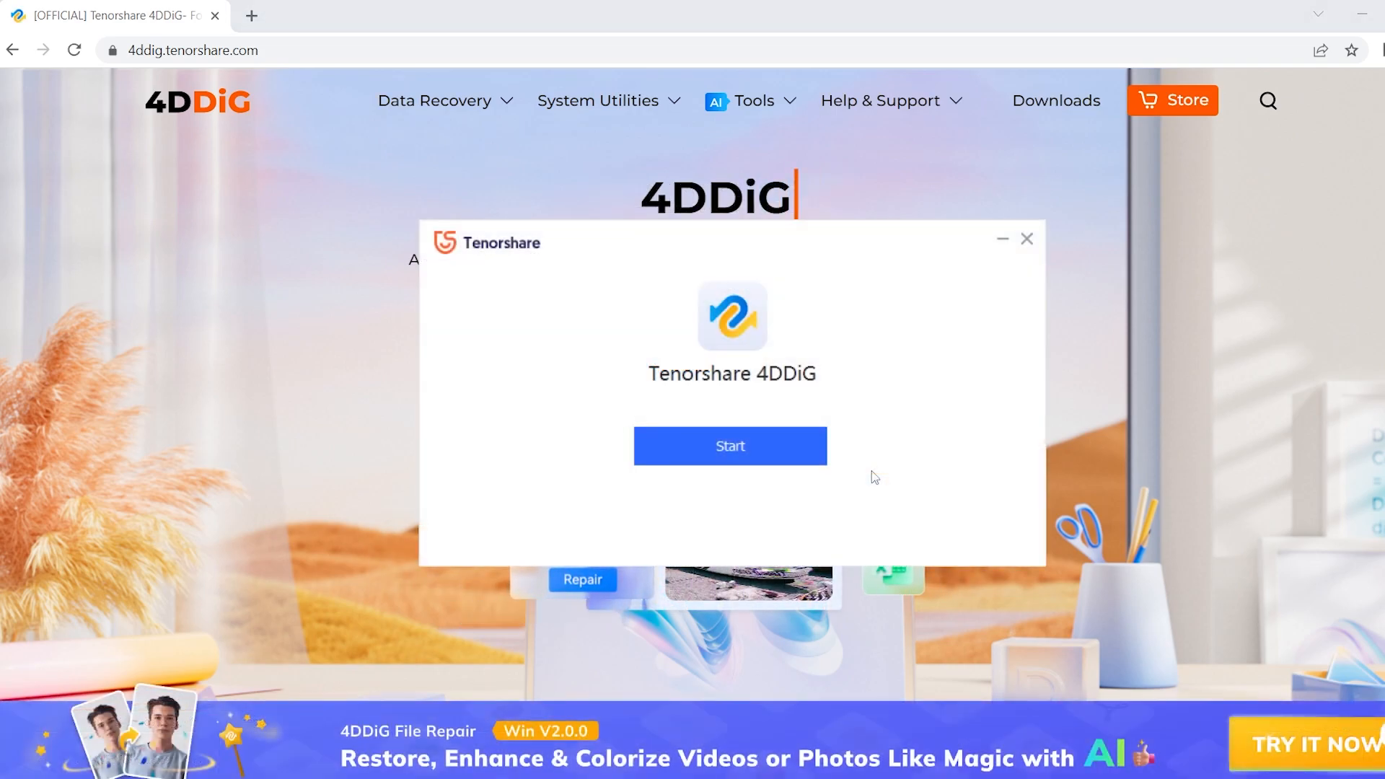
# Install and launch 4DDiG from the Tenorshare installer's Start button
pyautogui.click(729, 445)
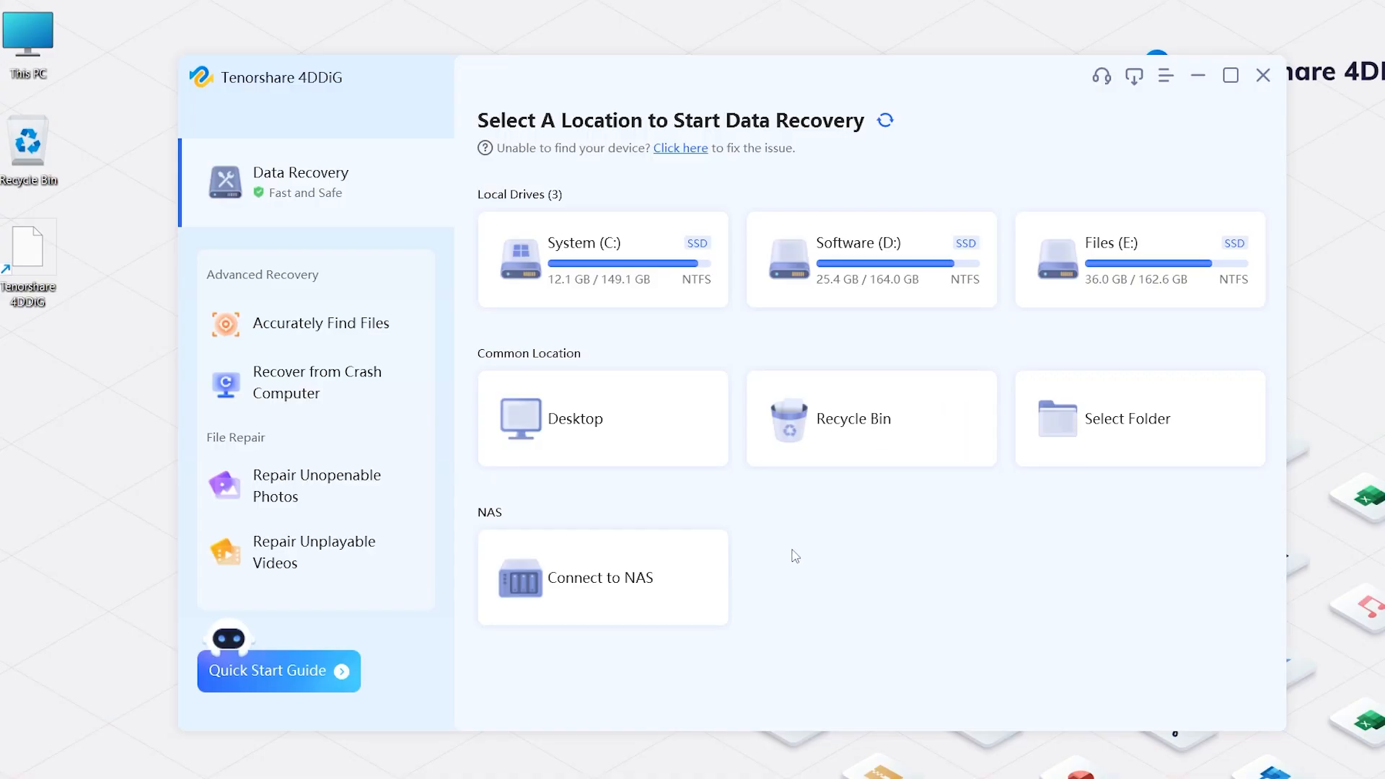
pyautogui.moveTo(424, 218)
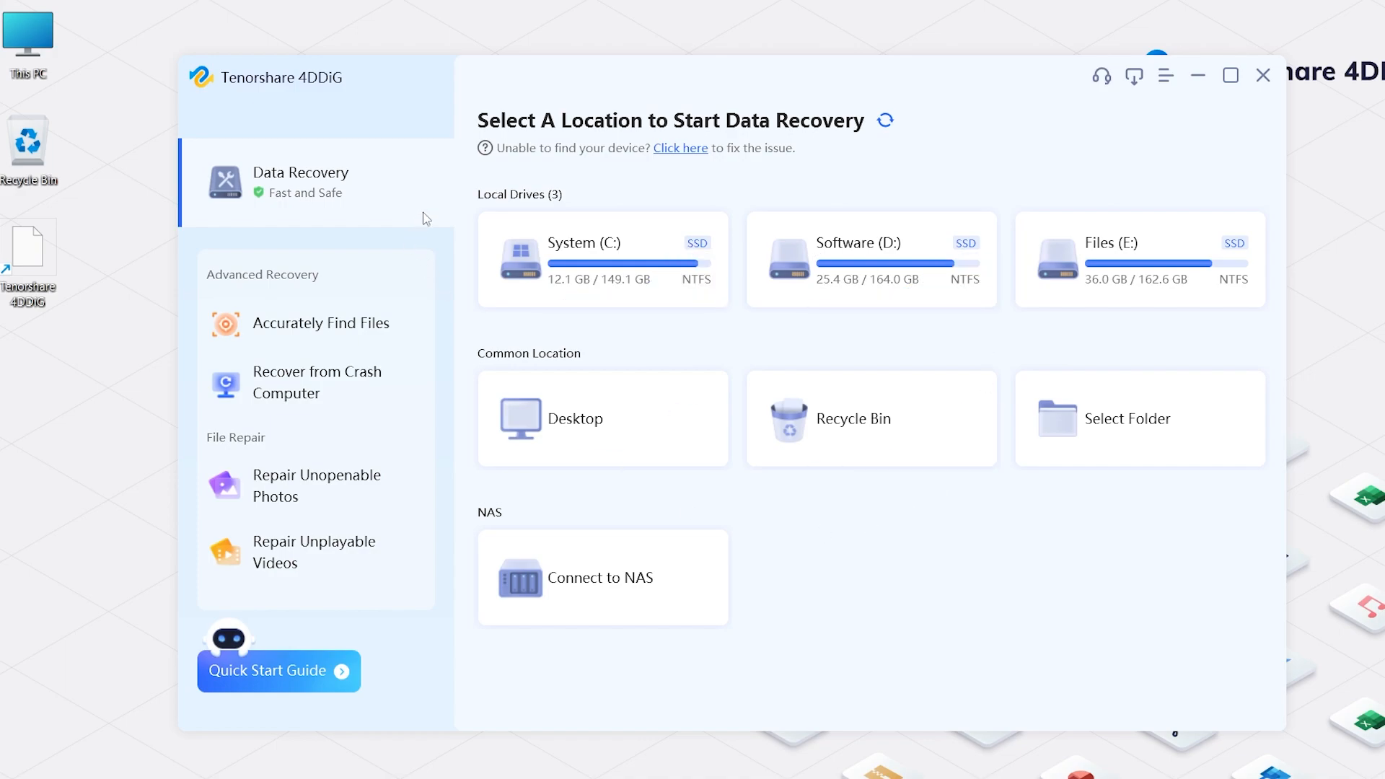
pyautogui.moveTo(329, 215)
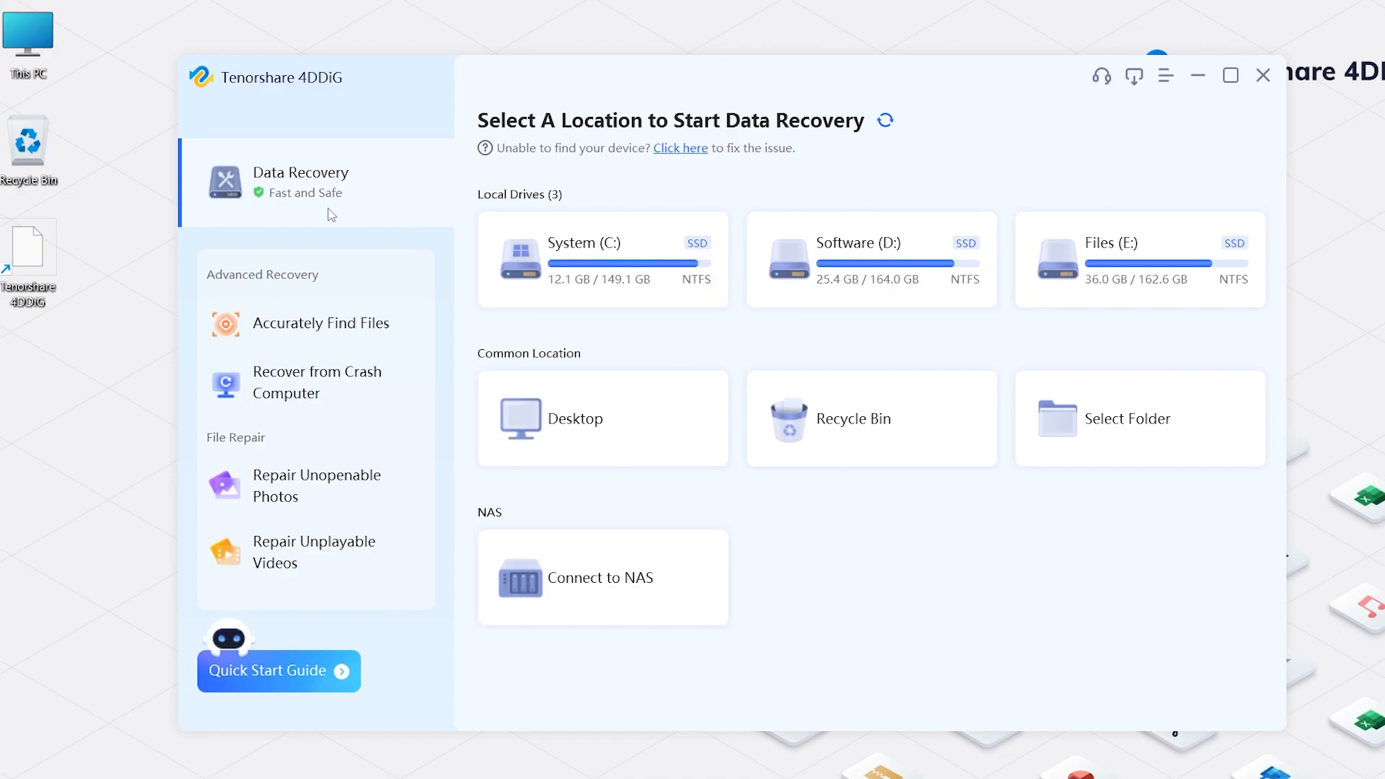
pyautogui.moveTo(188, 291)
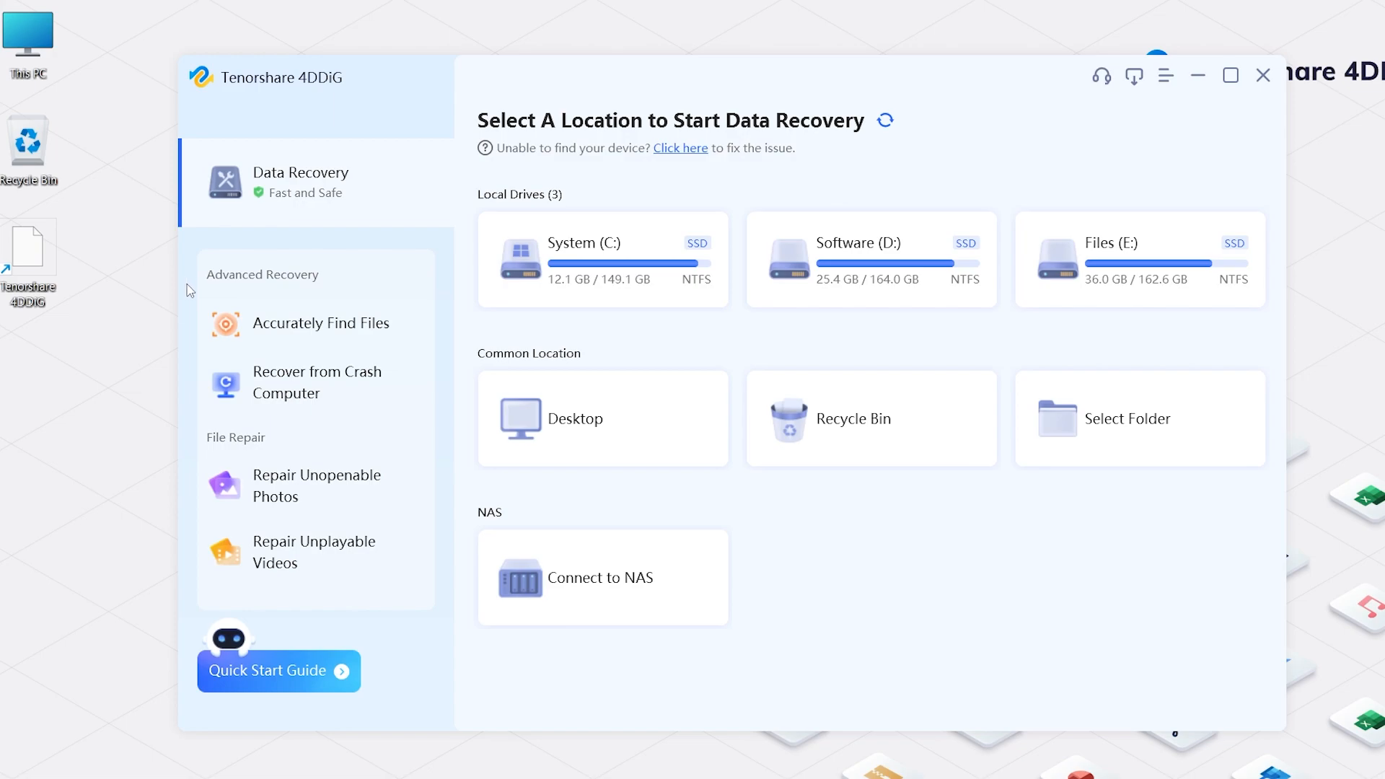
pyautogui.moveTo(348, 204)
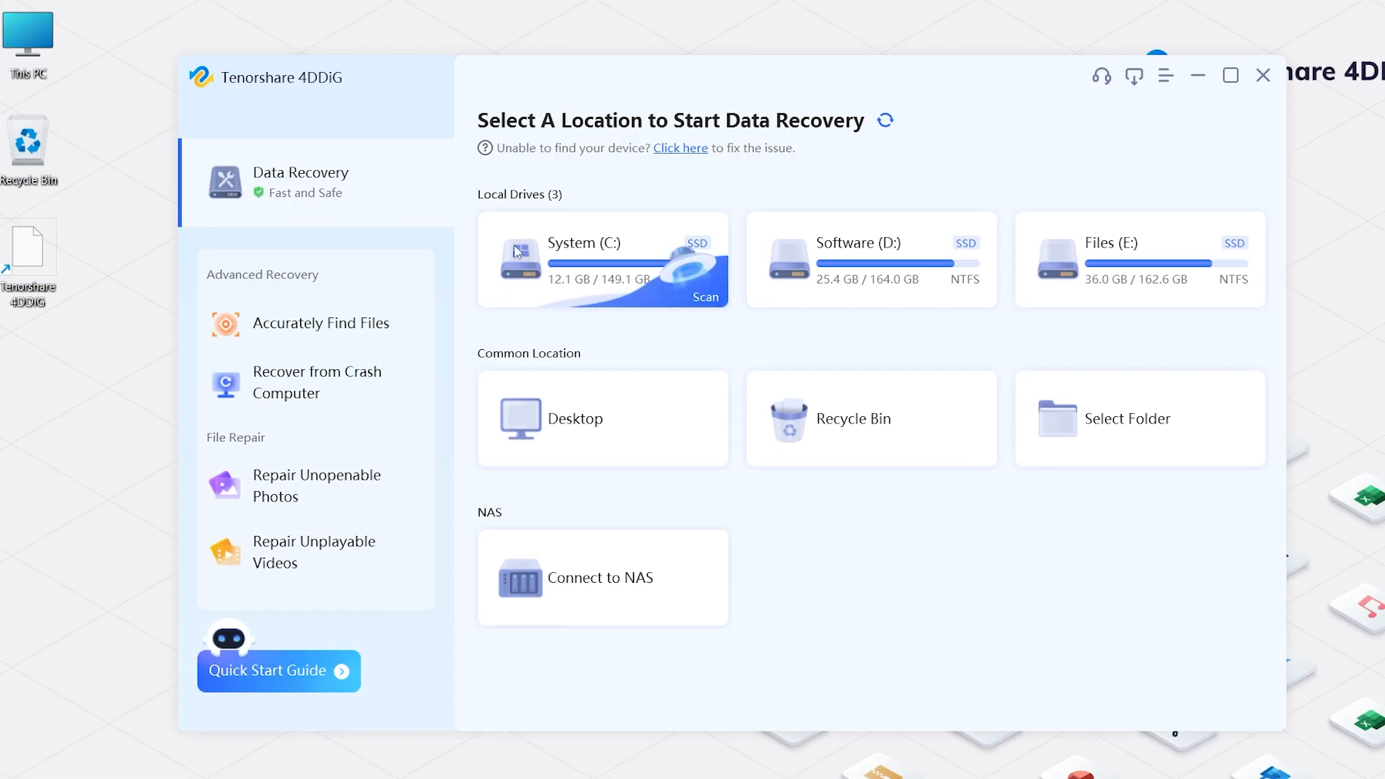
pyautogui.moveTo(537, 168)
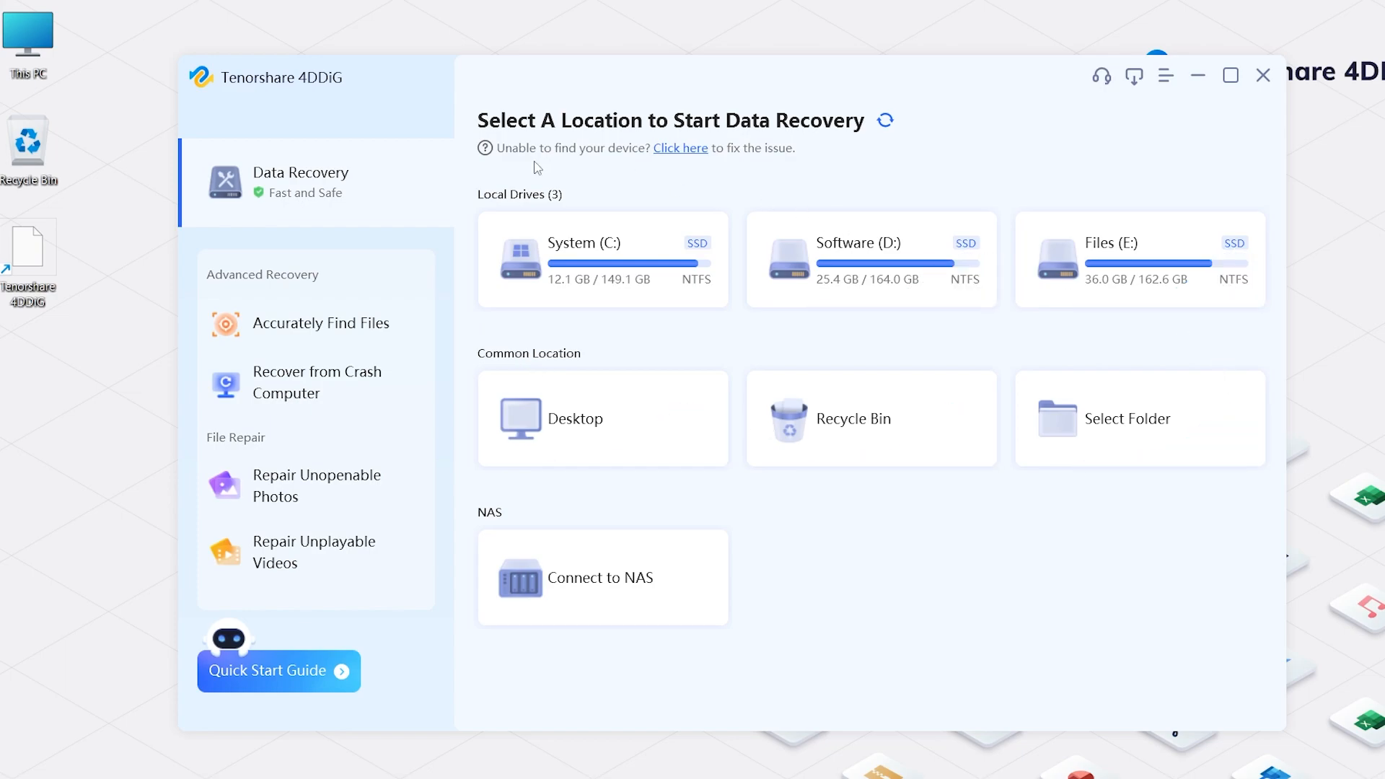
pyautogui.moveTo(606, 280)
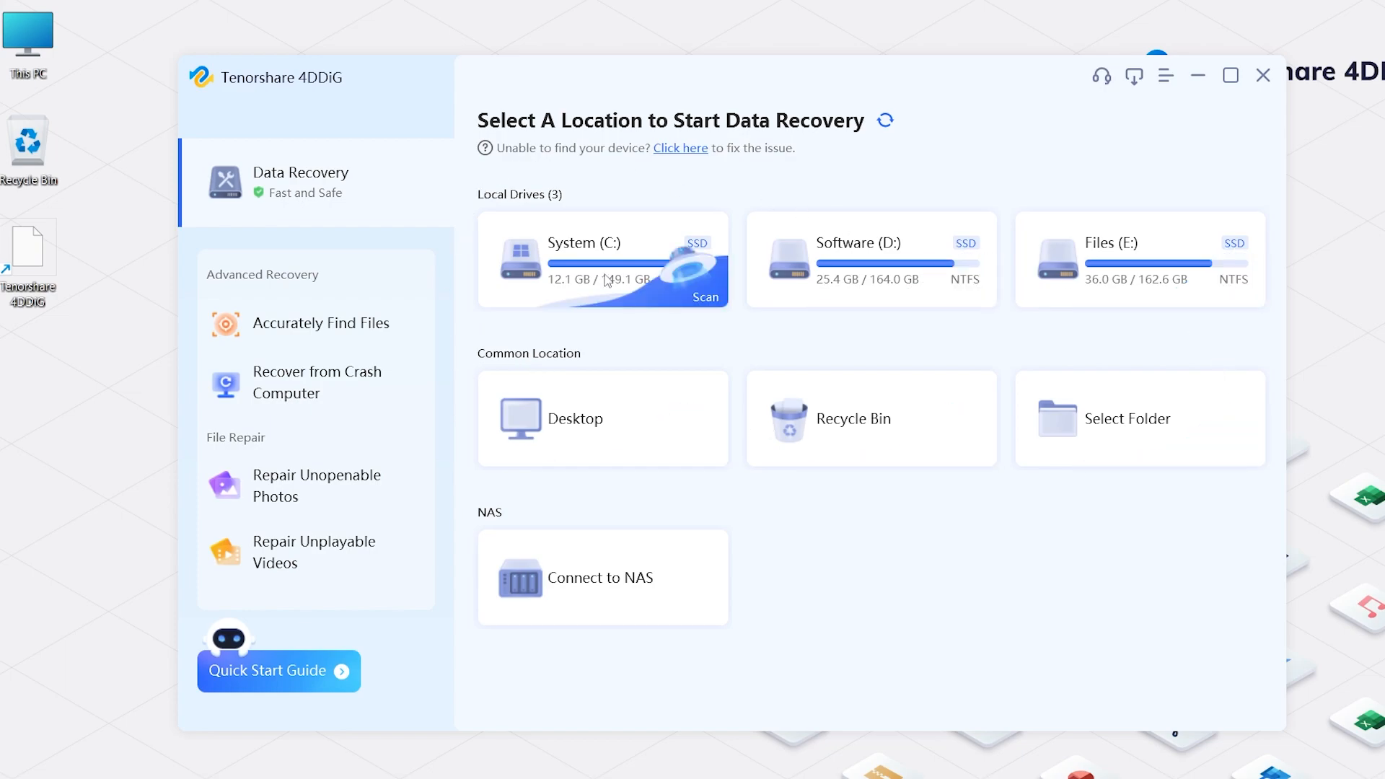
pyautogui.moveTo(707, 306)
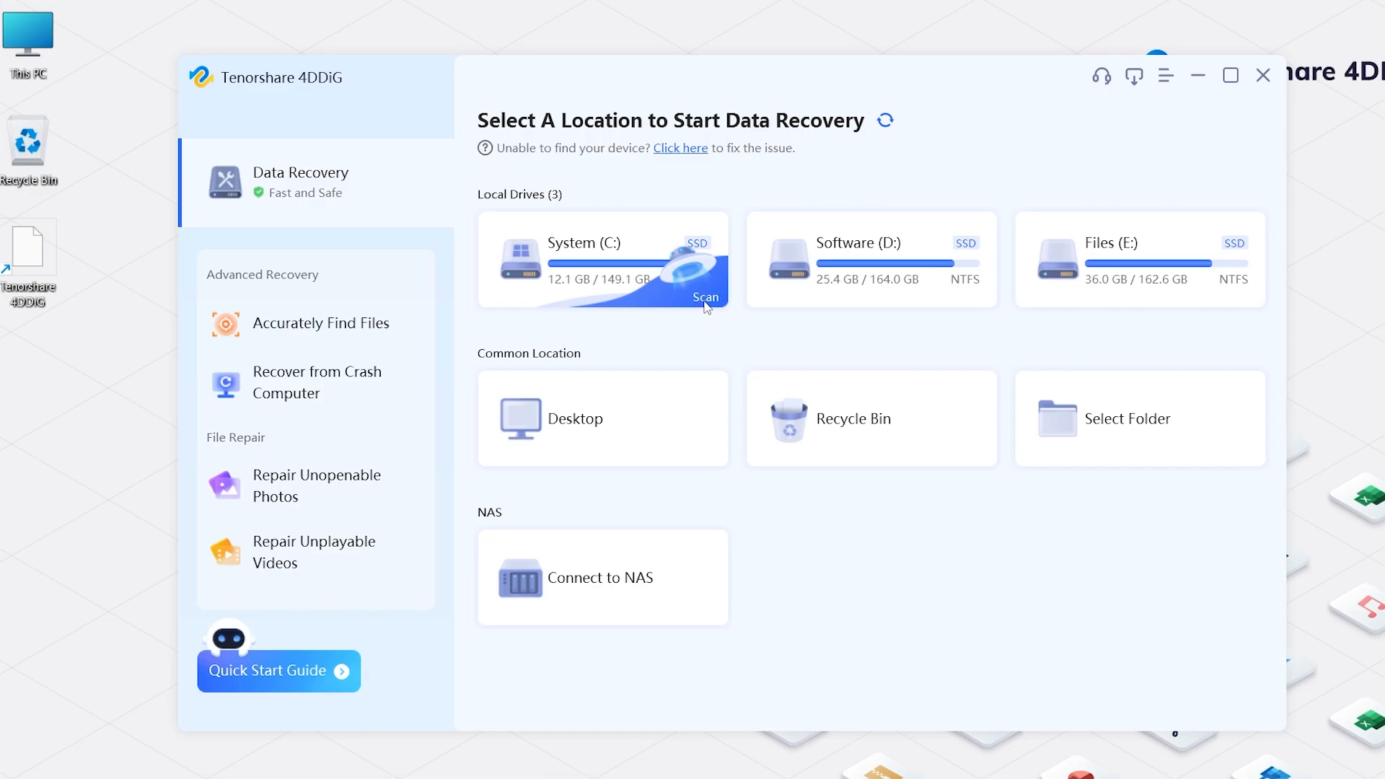
# Scan the System (C:) drive for Photo and Video file types only
pyautogui.click(706, 296)
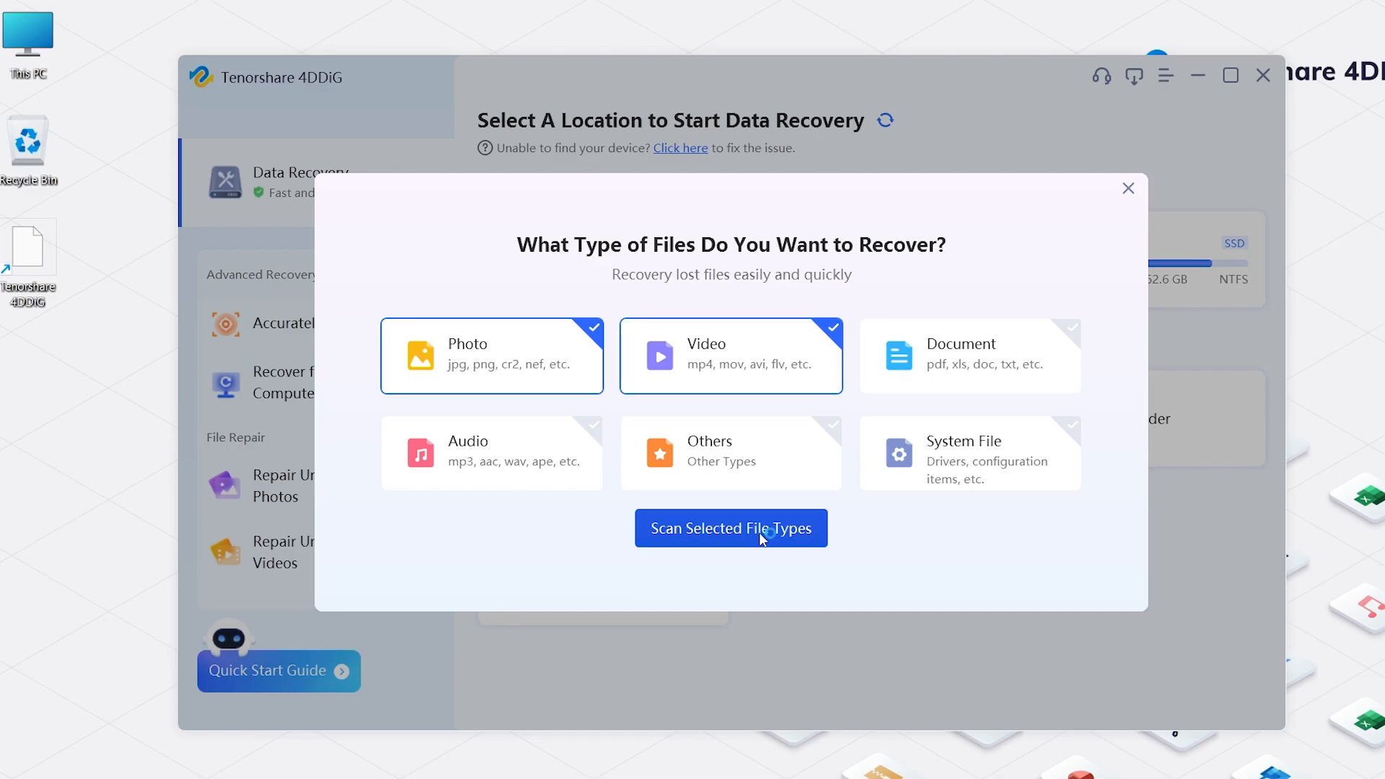
pyautogui.click(730, 528)
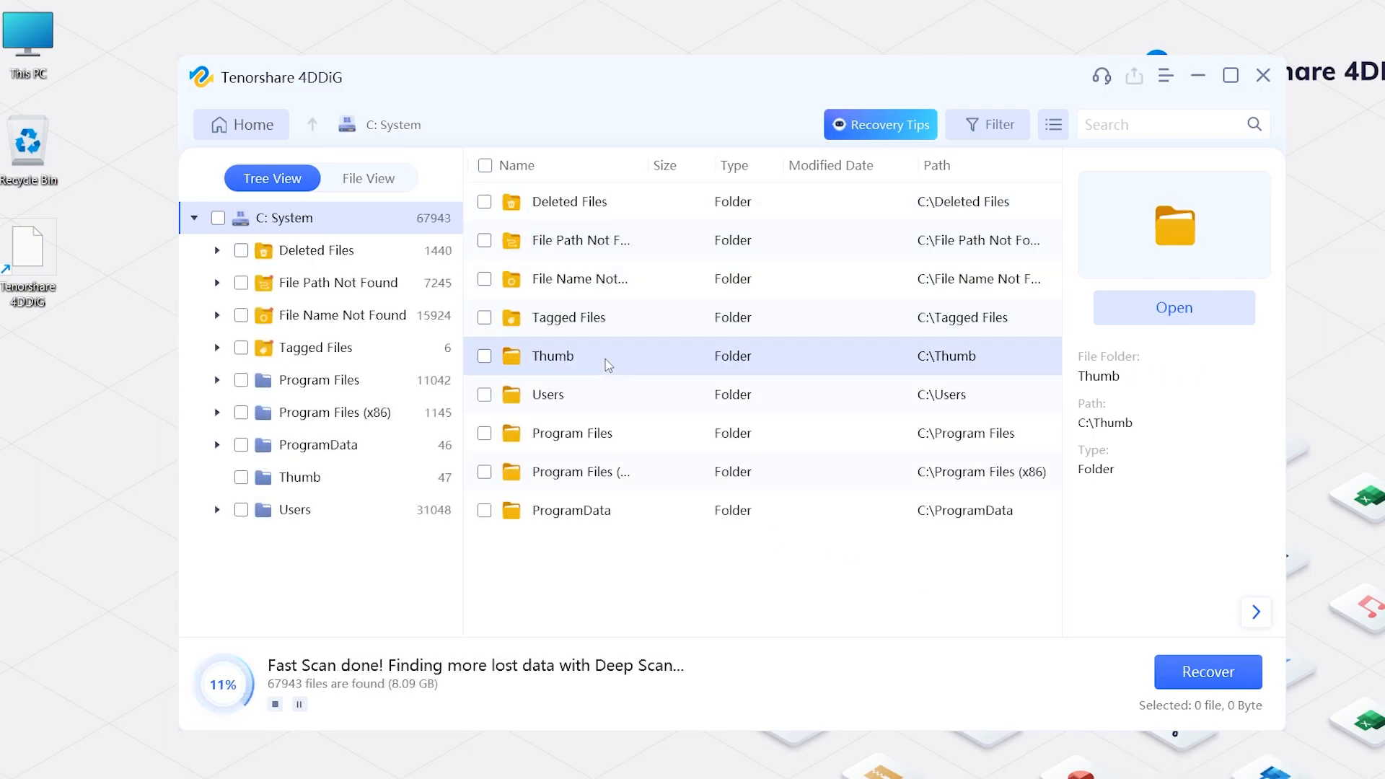
# Search File View results for jpeg, preview image1.jpeg and another jpeg, then choose Filter
pyautogui.click(368, 177)
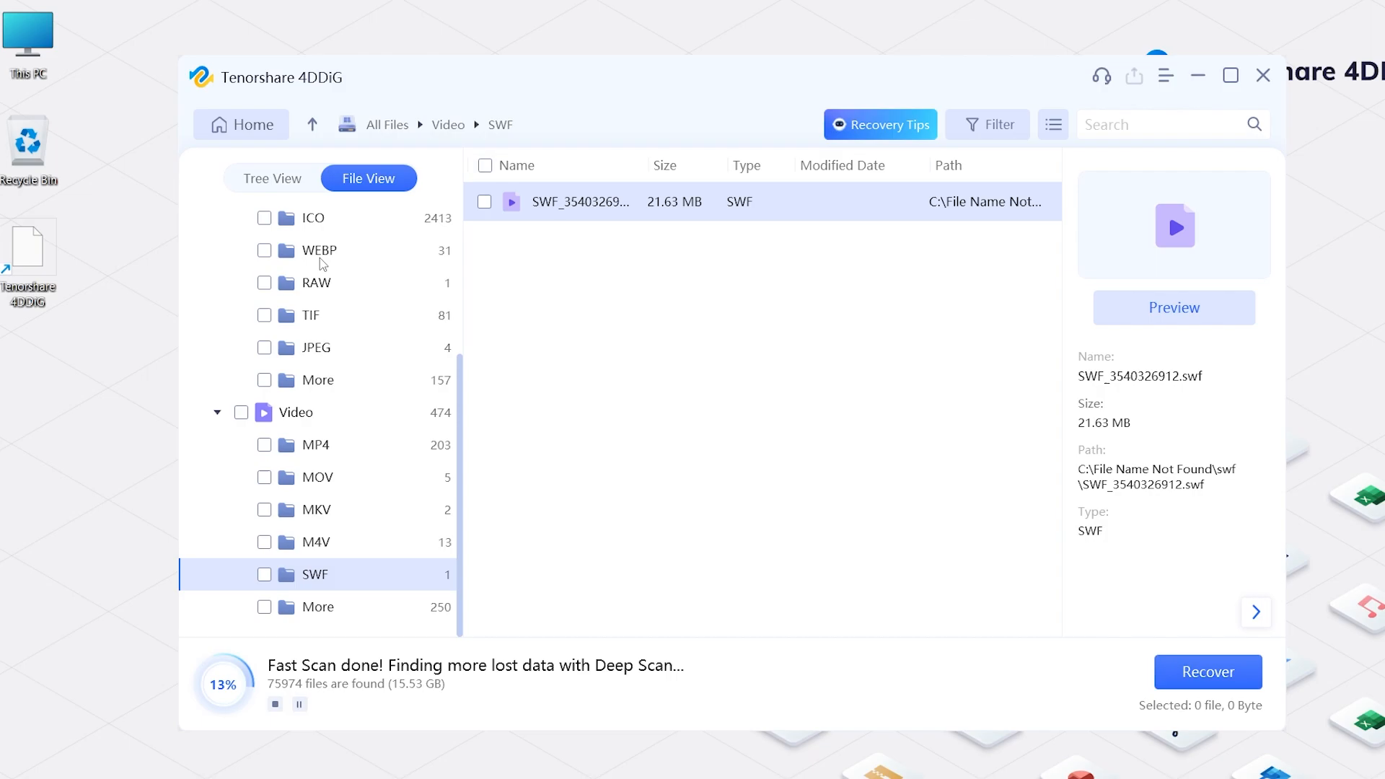
pyautogui.write('jpeg')
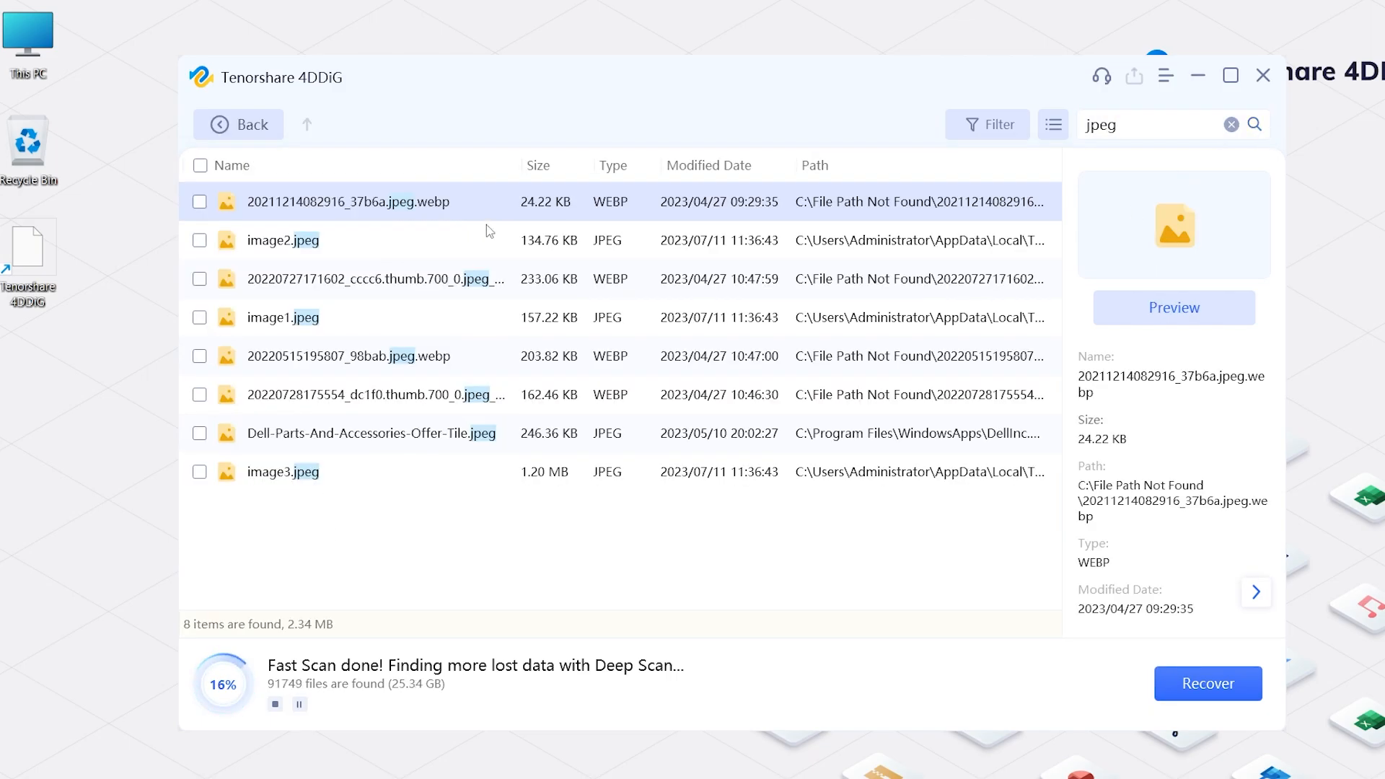
pyautogui.click(282, 317)
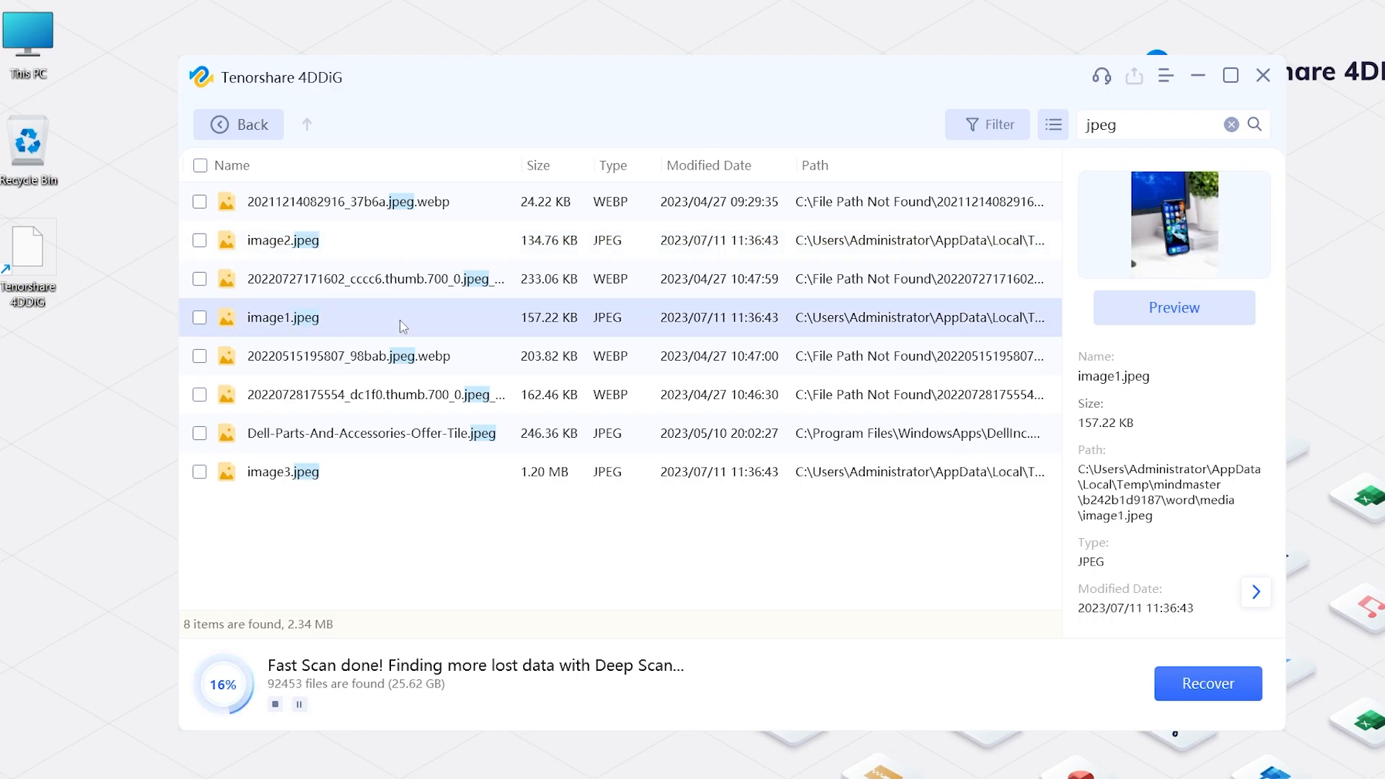
pyautogui.click(398, 394)
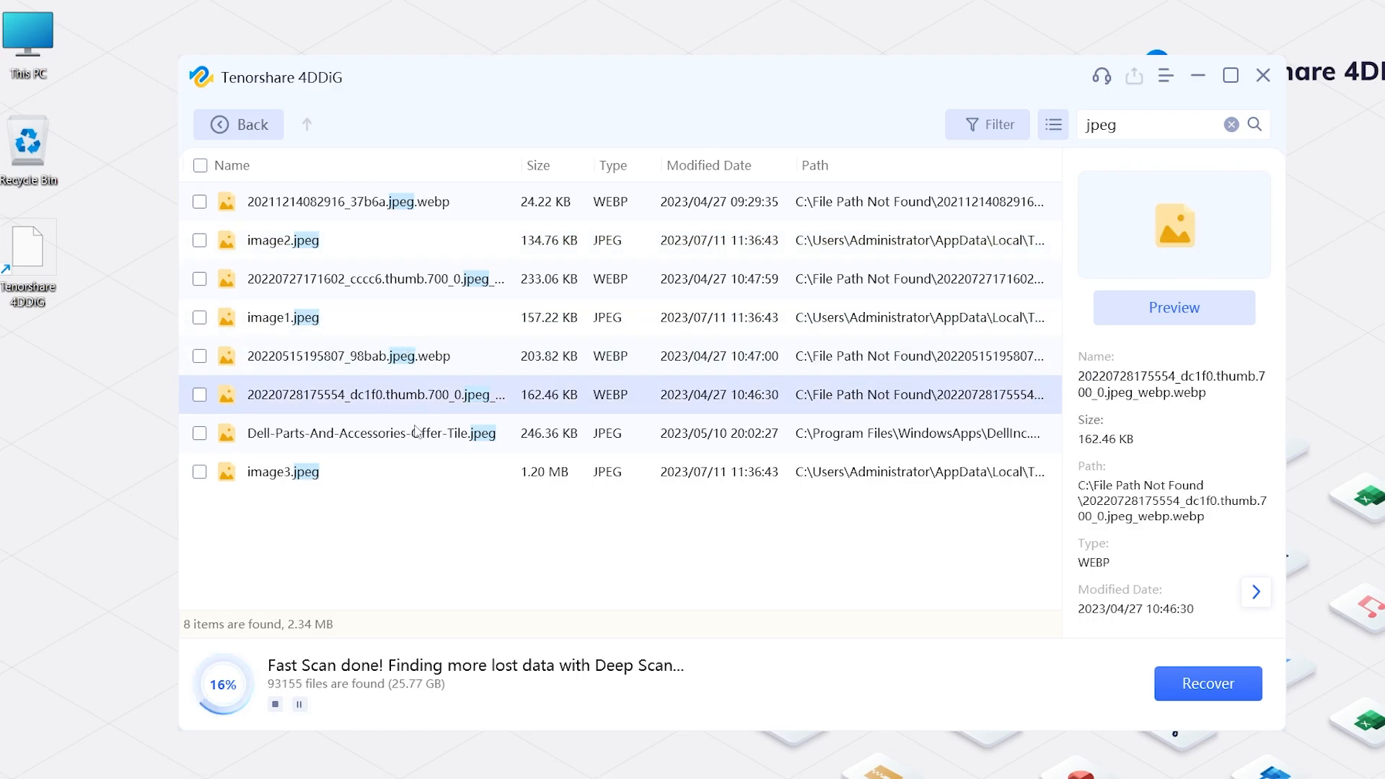
pyautogui.click(987, 123)
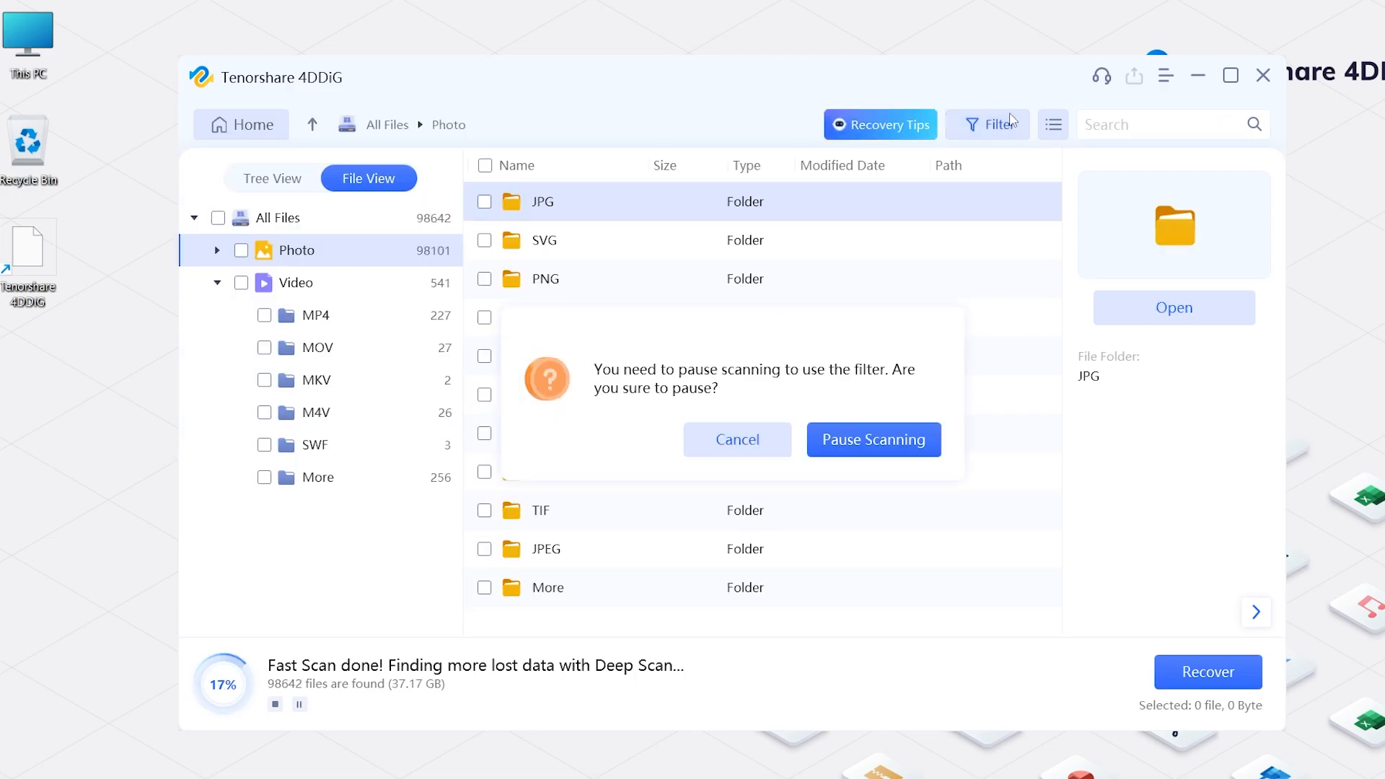
# Pause scanning, try the File Type and File Size filters, and tick image1.jpeg
pyautogui.click(872, 440)
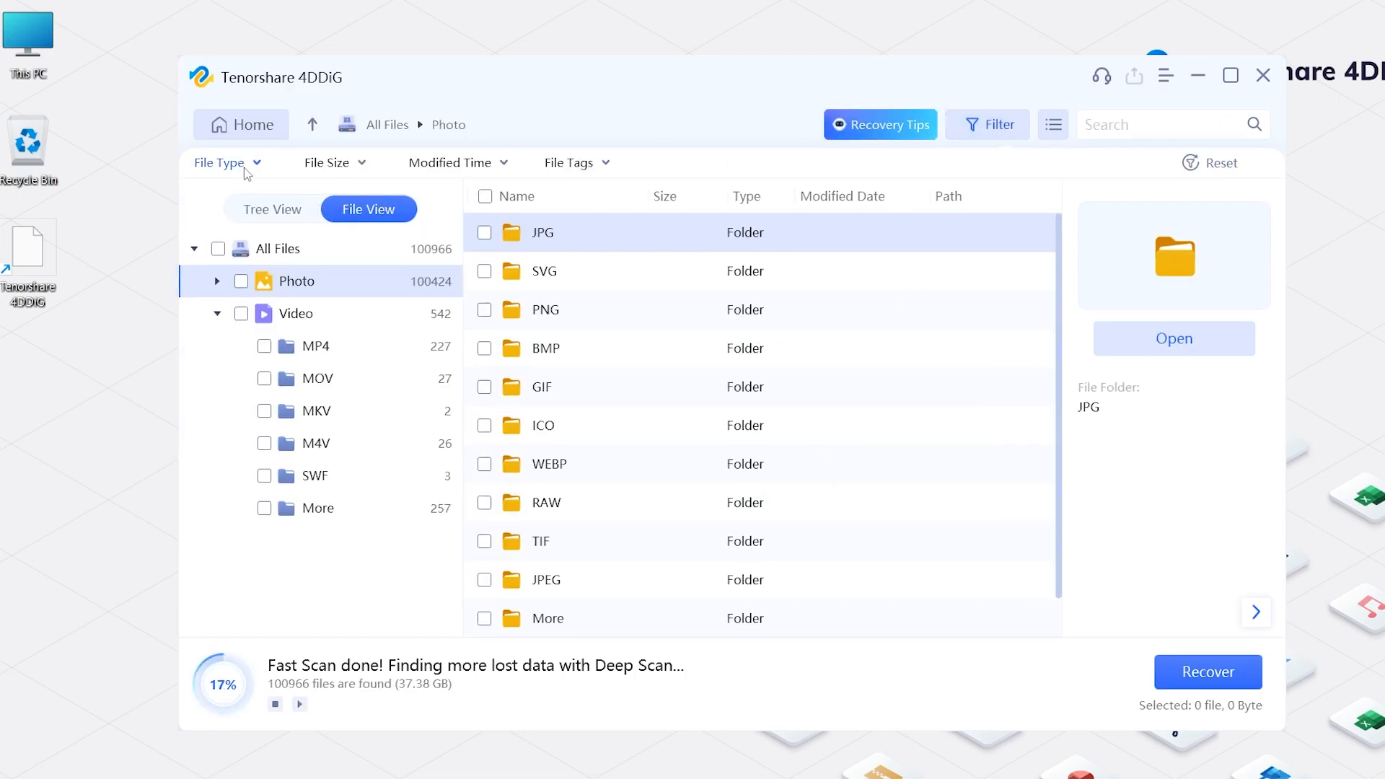
pyautogui.click(331, 162)
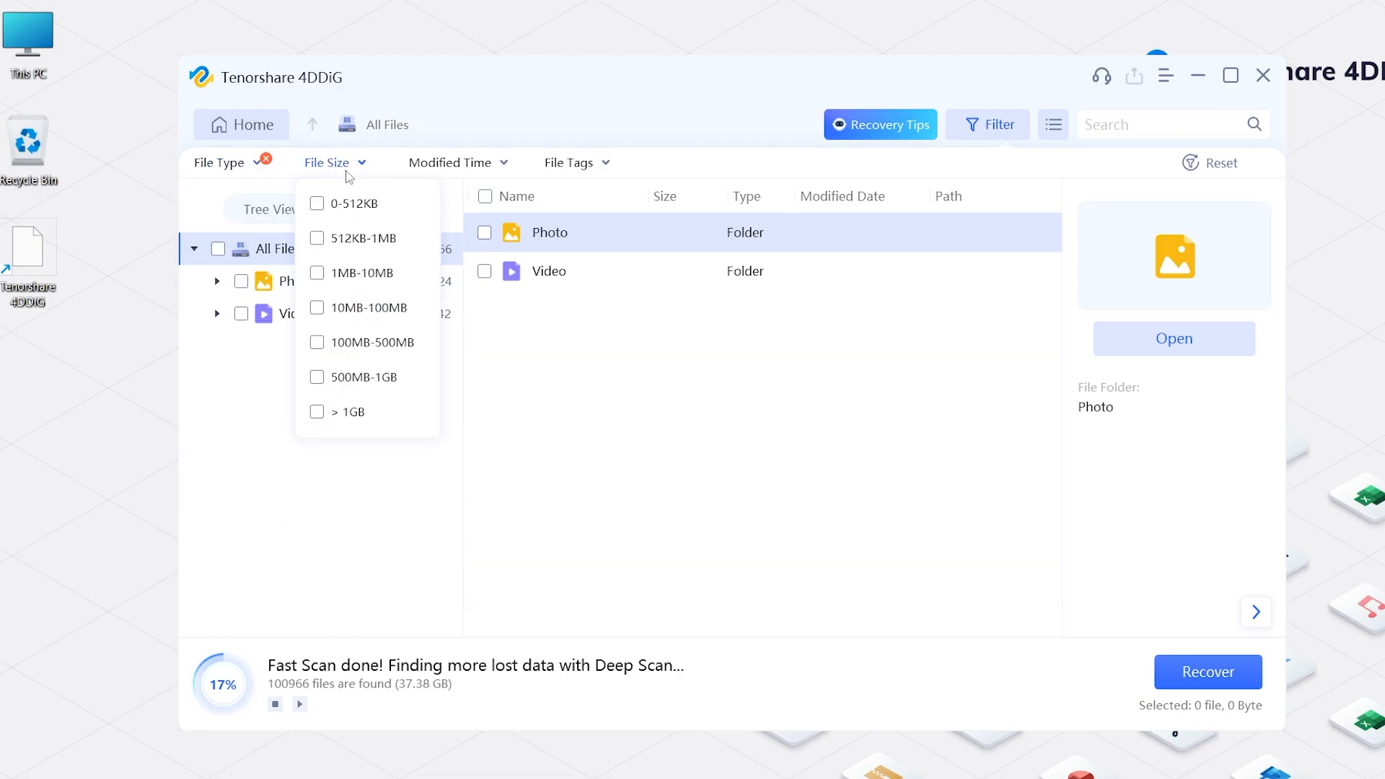
pyautogui.click(575, 162)
pyautogui.write('jpeg')
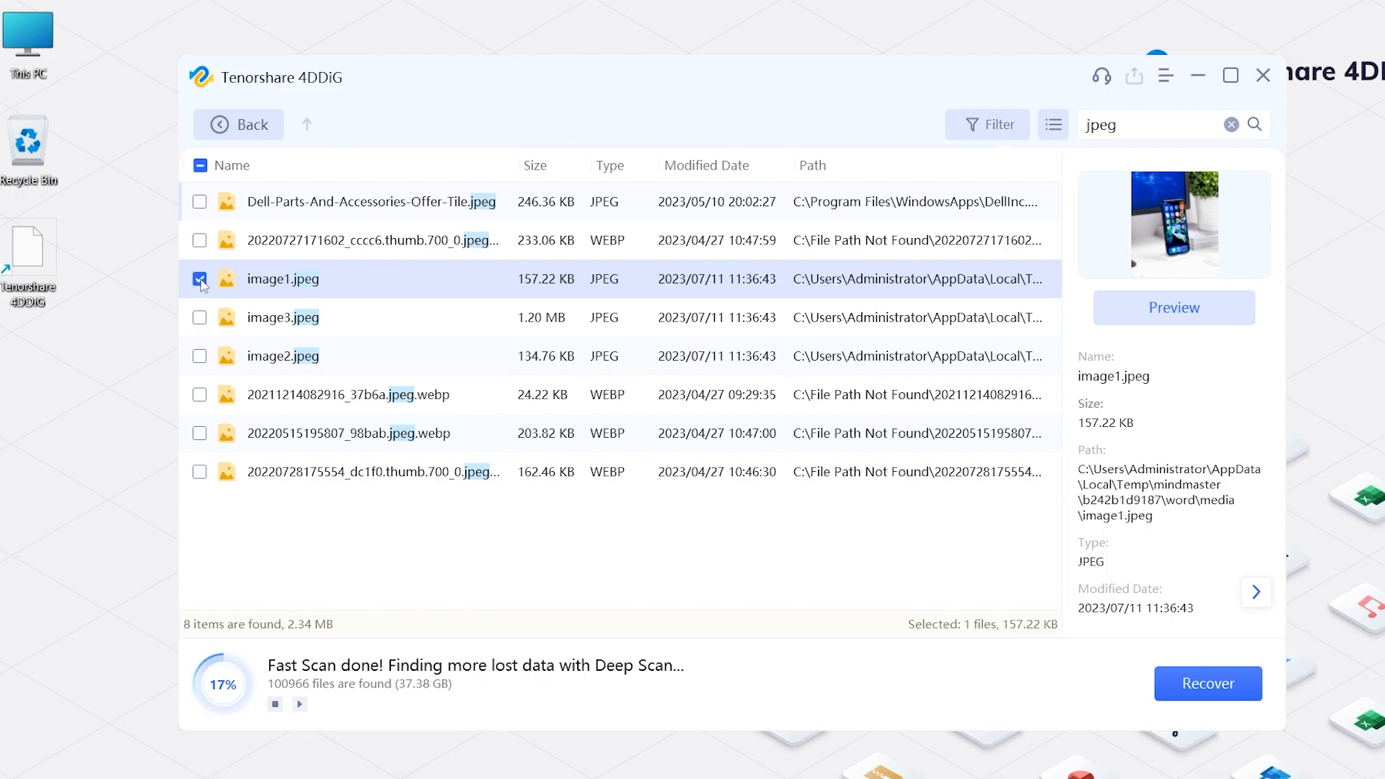
# Preview image1.jpeg, recover it to Software (D:), and open it from the 4DDIG output folder
pyautogui.click(1174, 307)
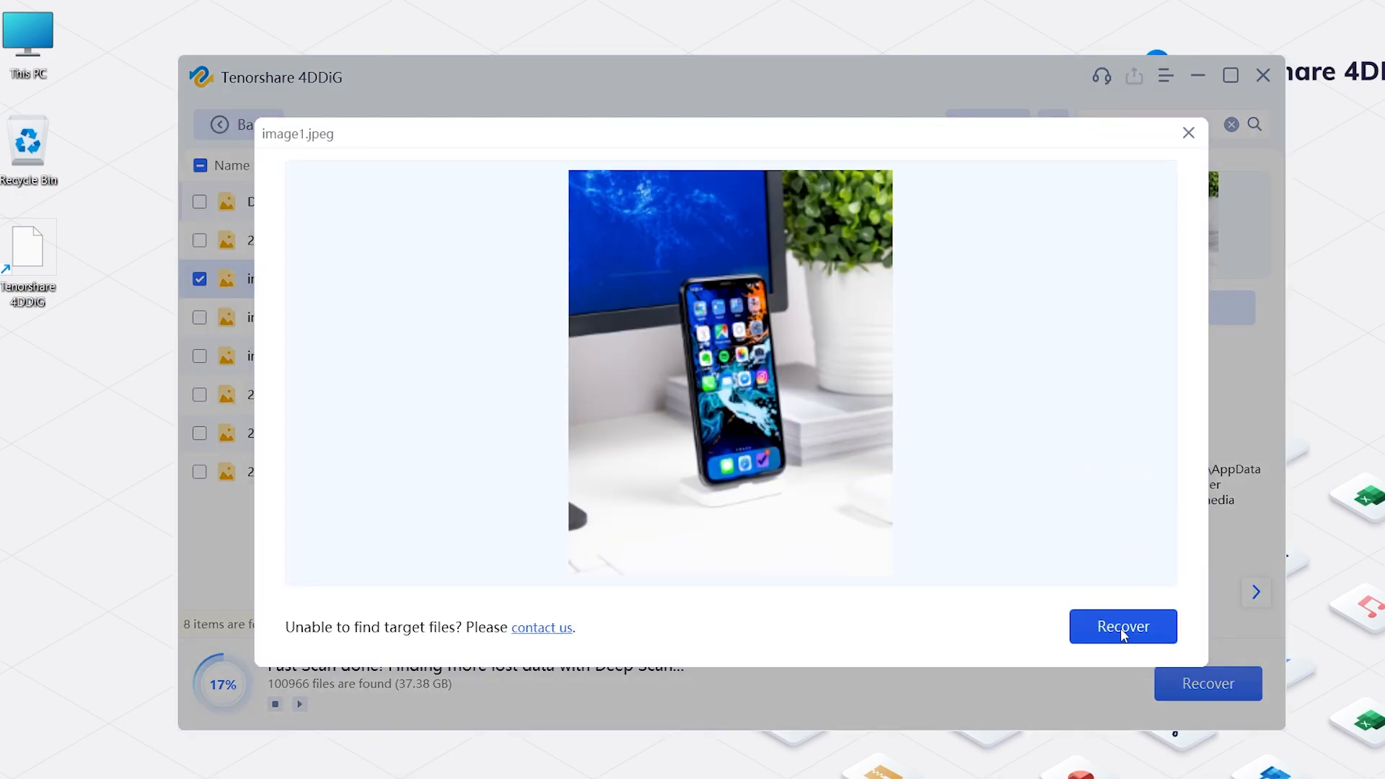
pyautogui.click(1122, 626)
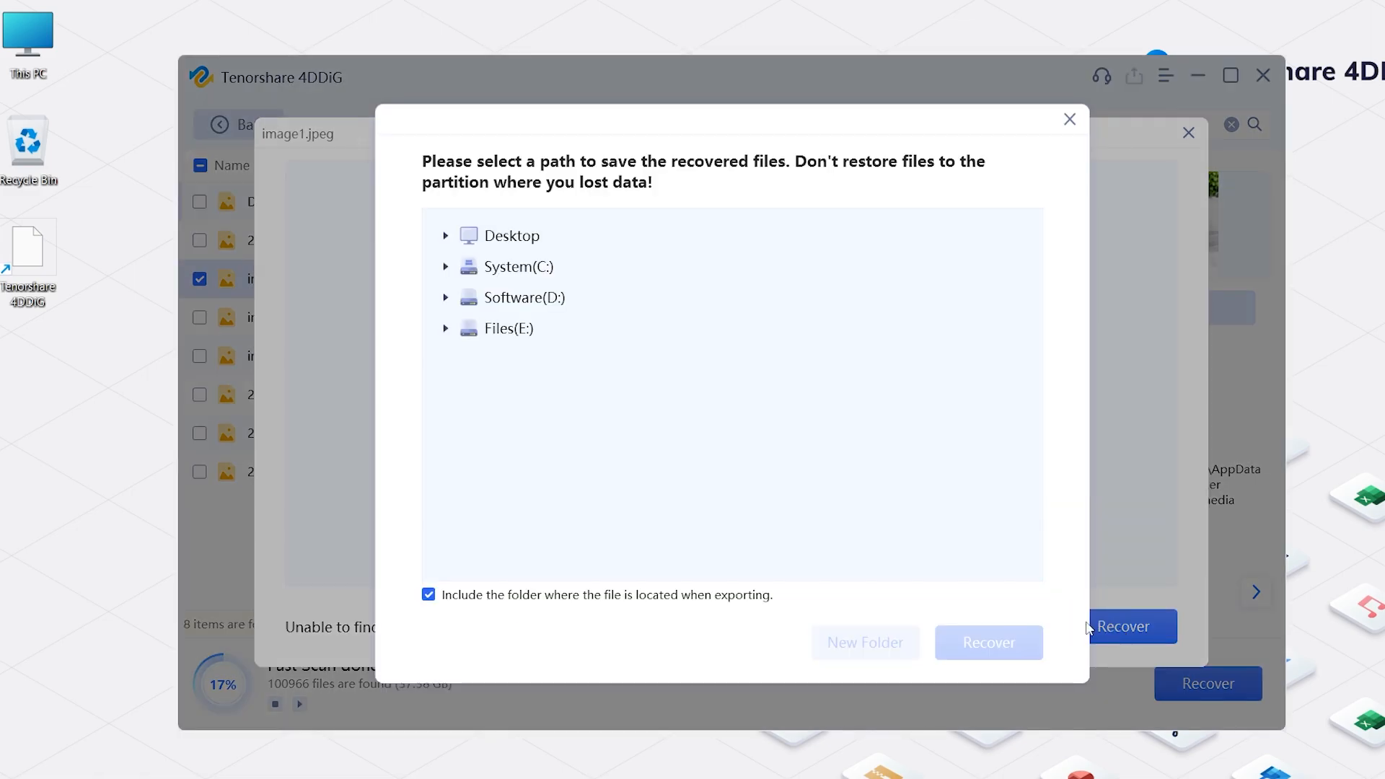
pyautogui.click(526, 298)
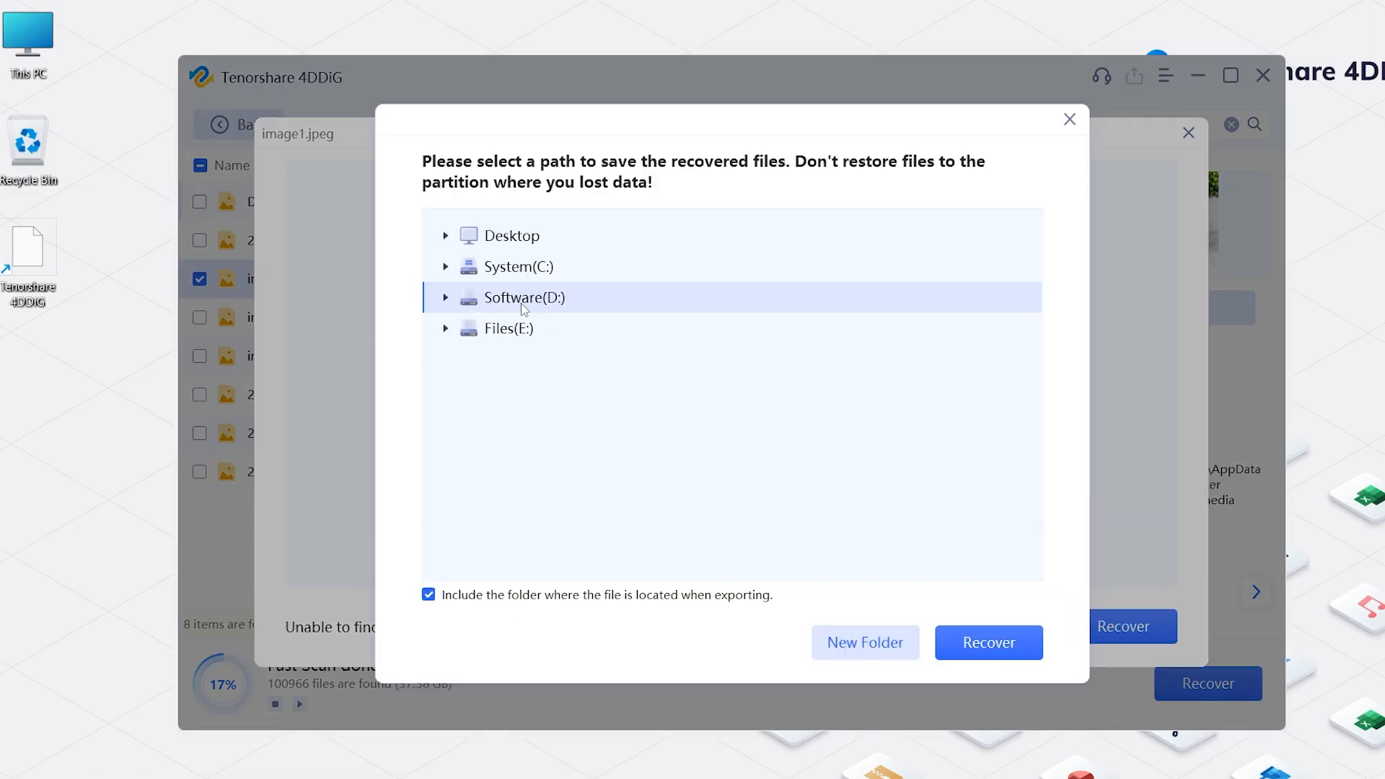
pyautogui.click(987, 642)
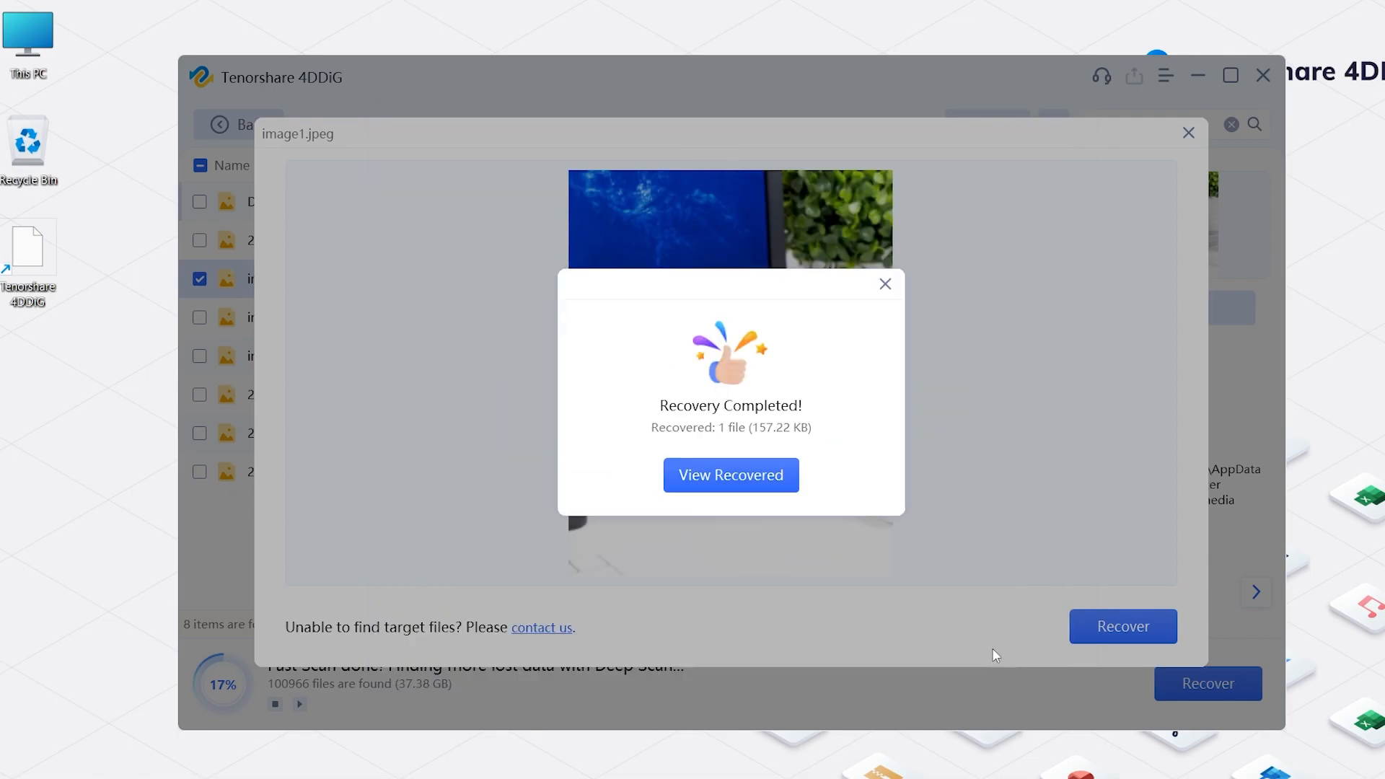
pyautogui.click(730, 475)
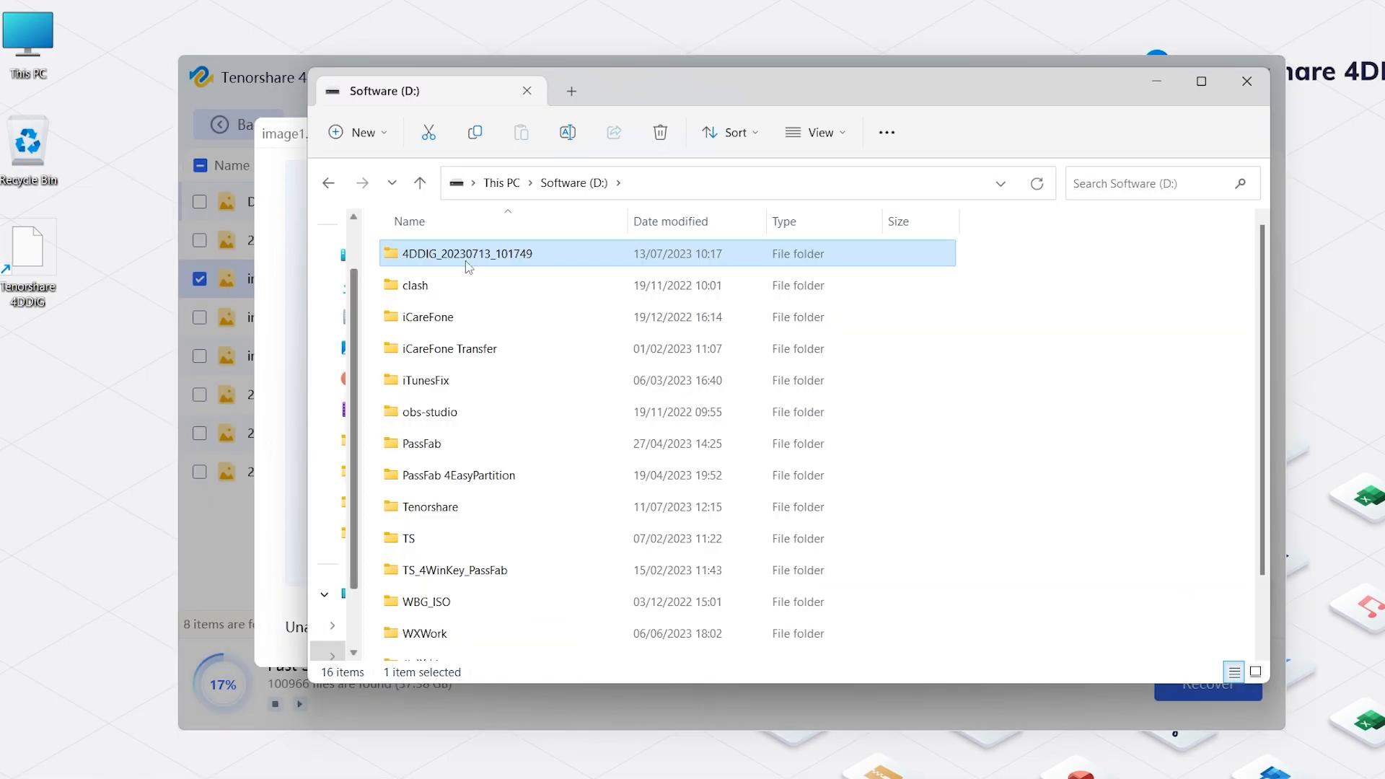
pyautogui.doubleClick(467, 253)
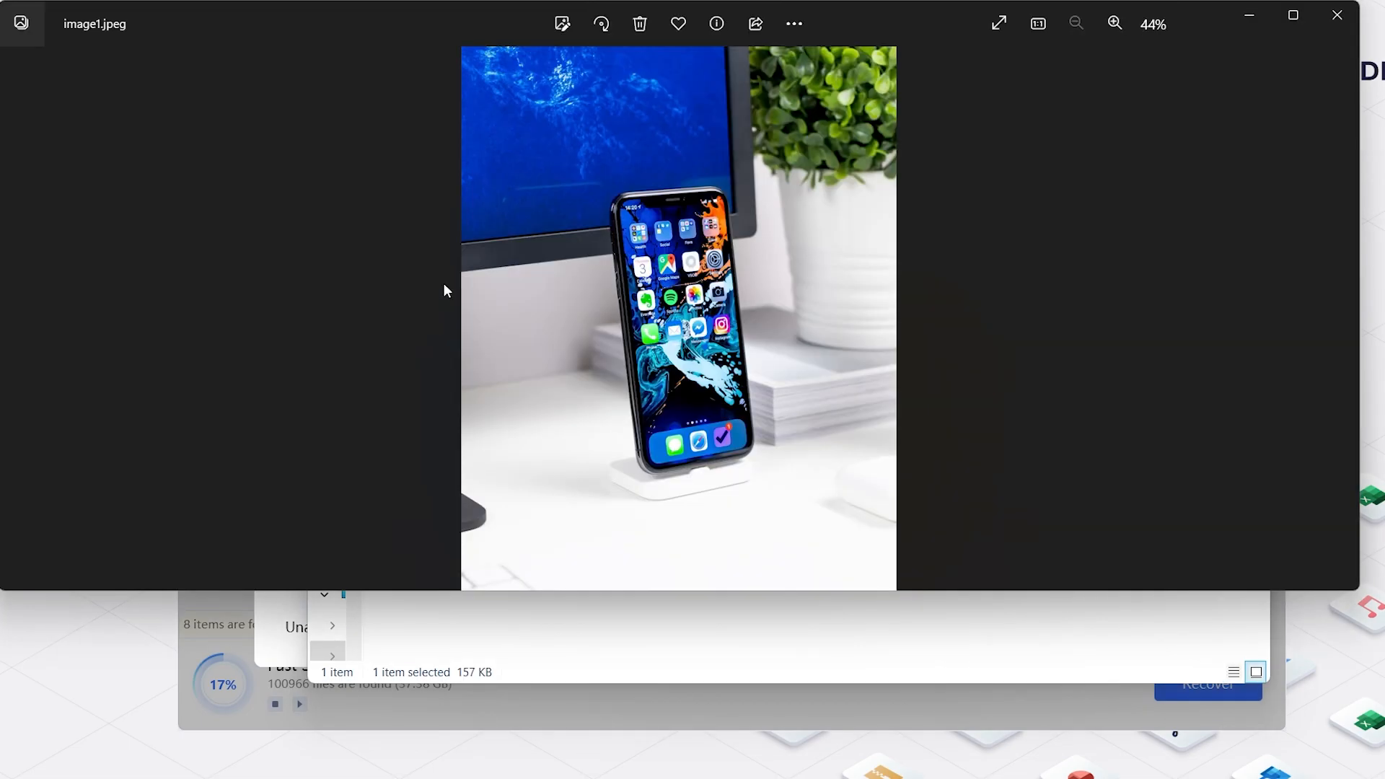
pyautogui.click(1114, 24)
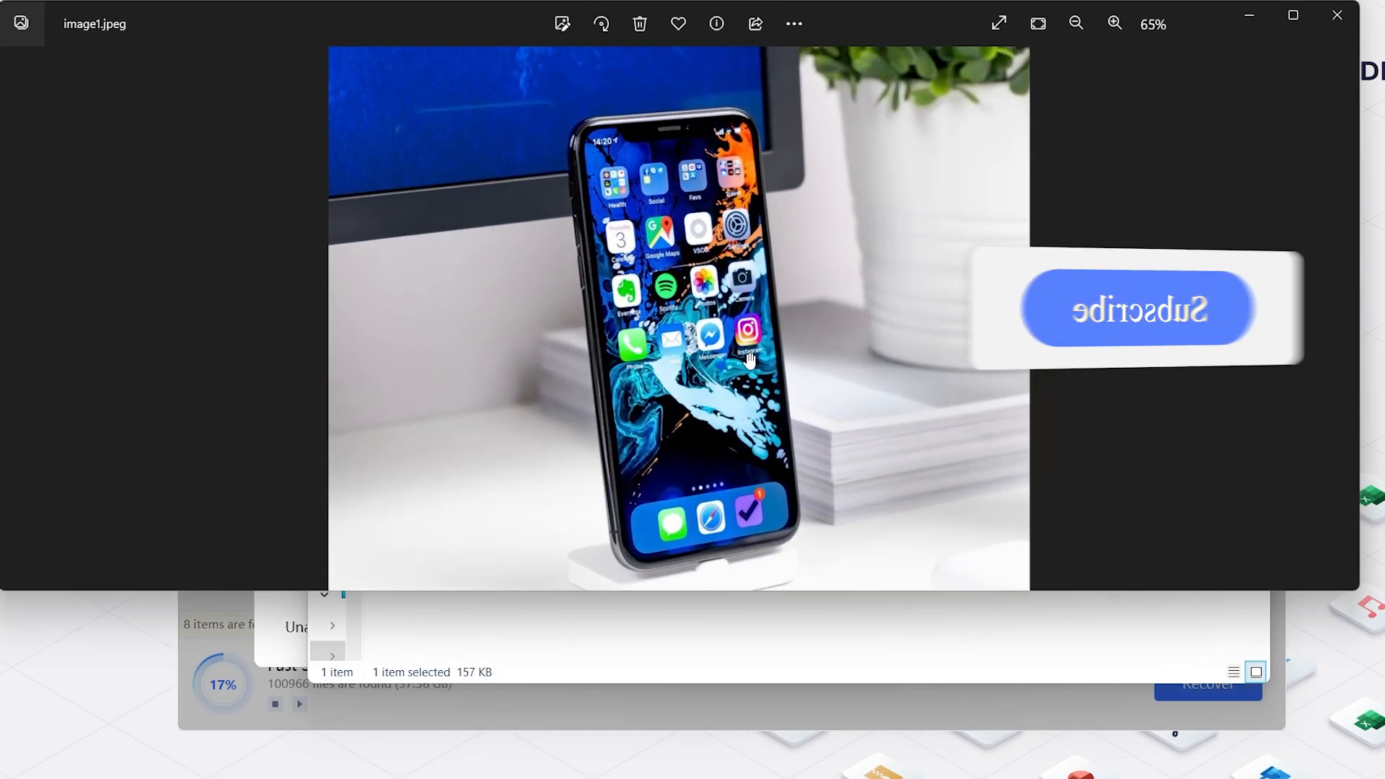
pyautogui.click(1075, 24)
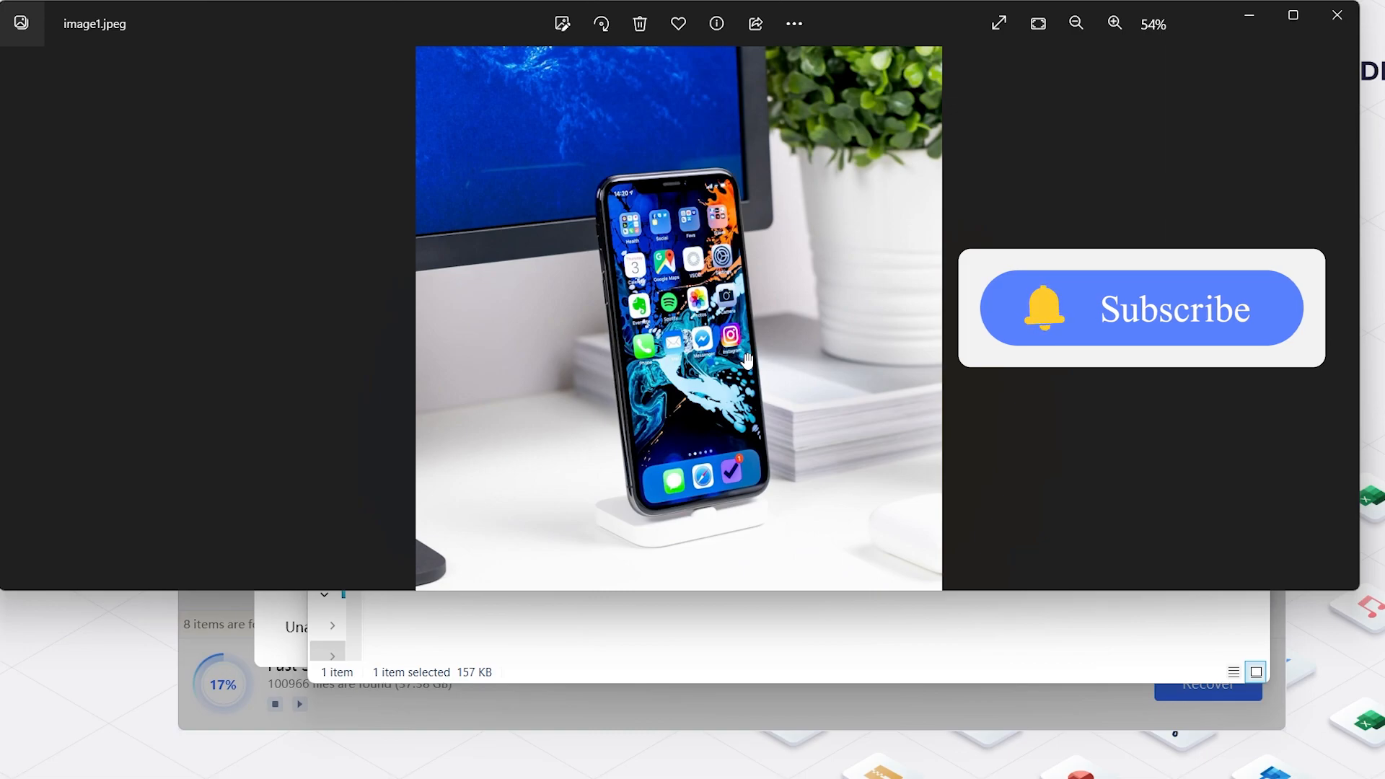